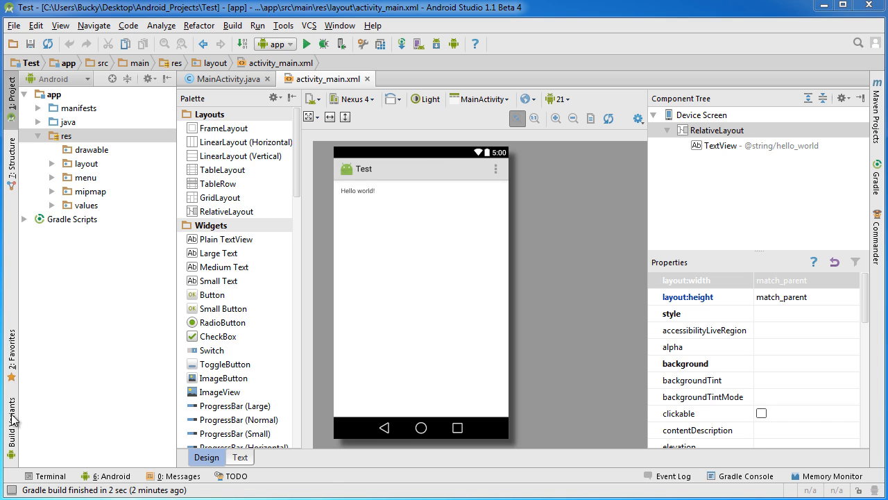
# - Select the res folder in the Test project tree
pyautogui.click(67, 135)
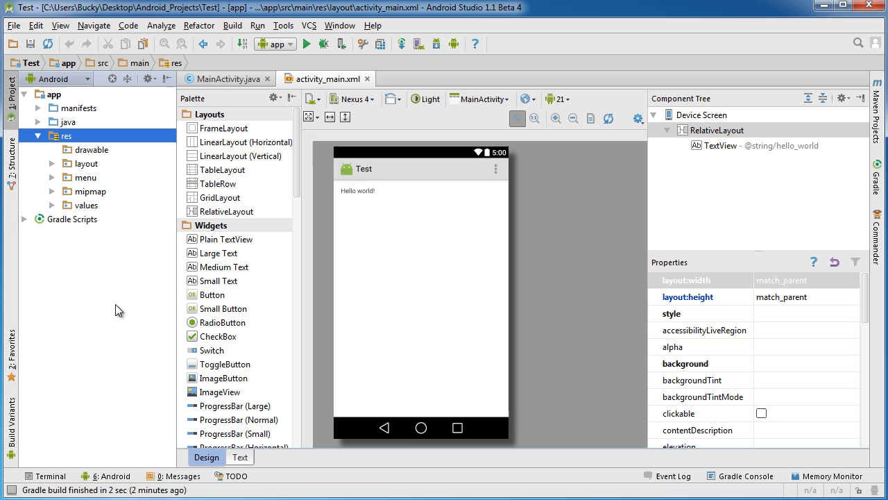
pyautogui.moveTo(80, 156)
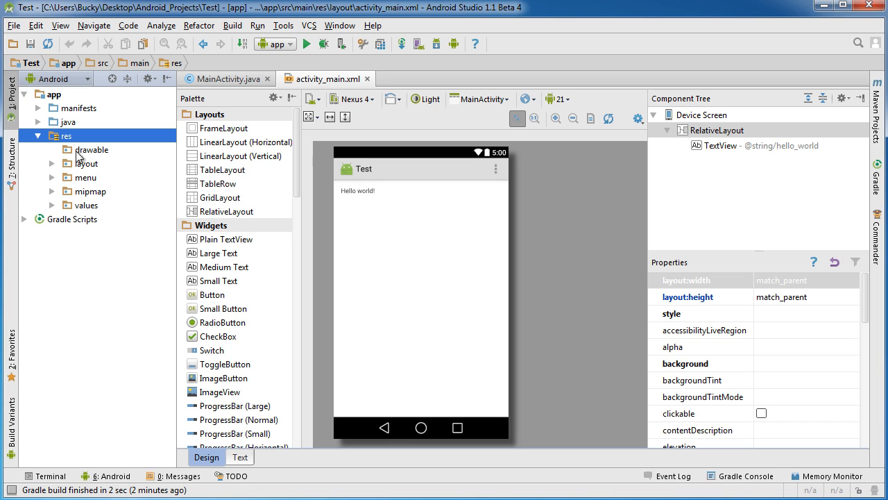
pyautogui.moveTo(113, 330)
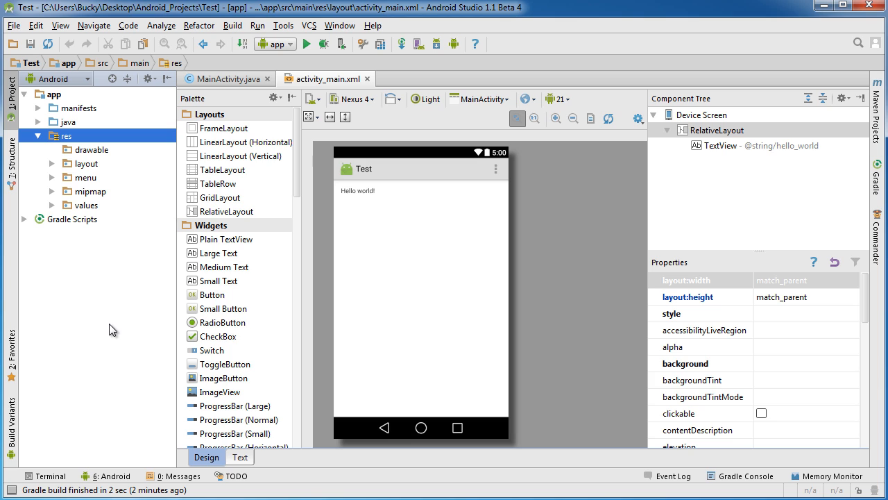
pyautogui.moveTo(84, 469)
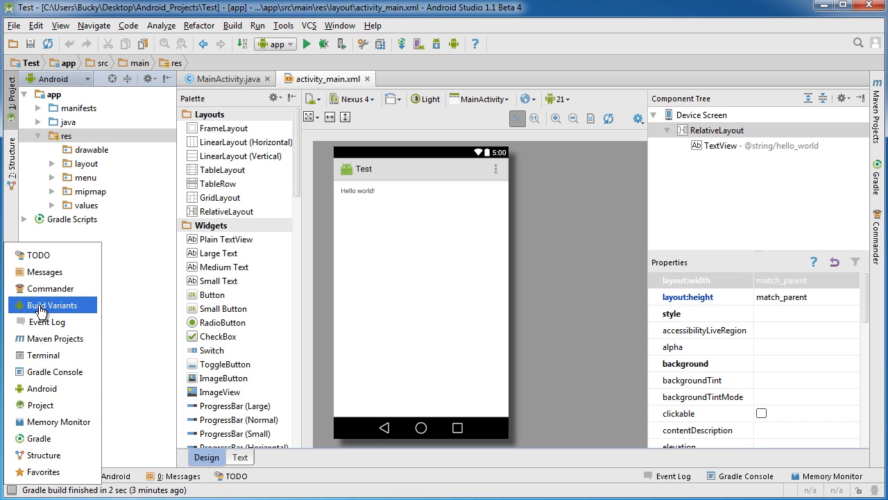
# - Show the Build Variants panel and set the app module to release
pyautogui.click(50, 304)
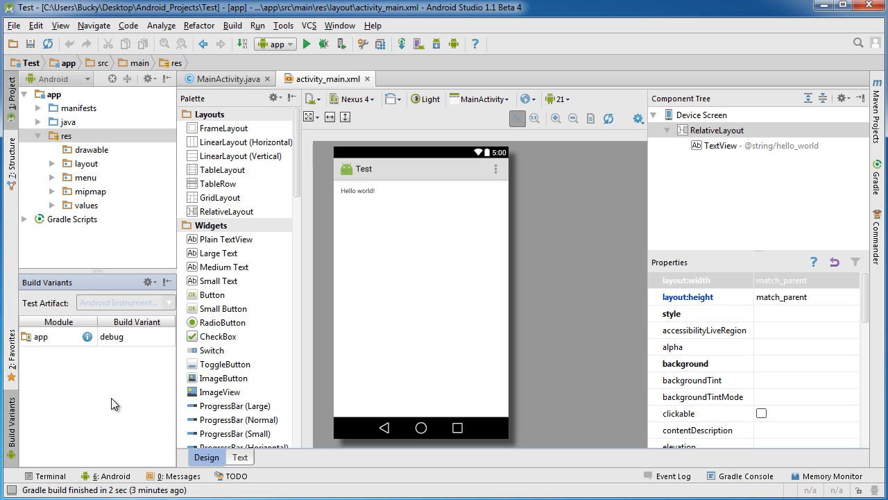
pyautogui.moveTo(142, 340)
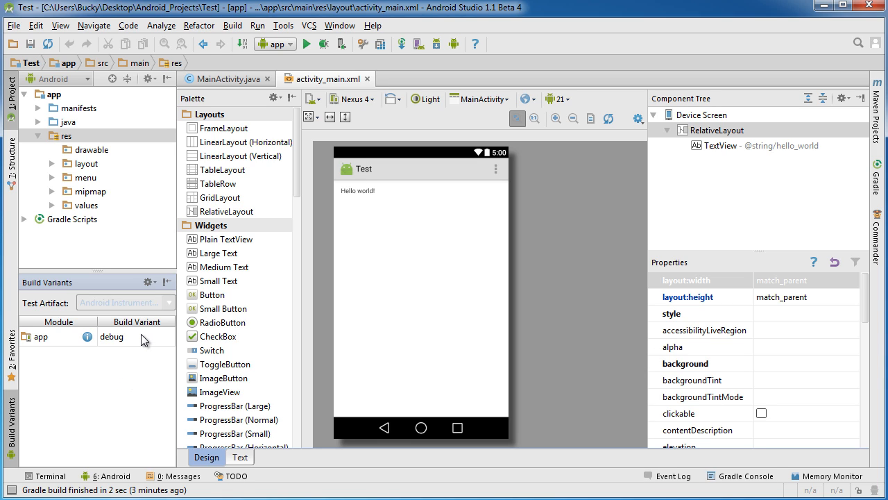
pyautogui.click(137, 337)
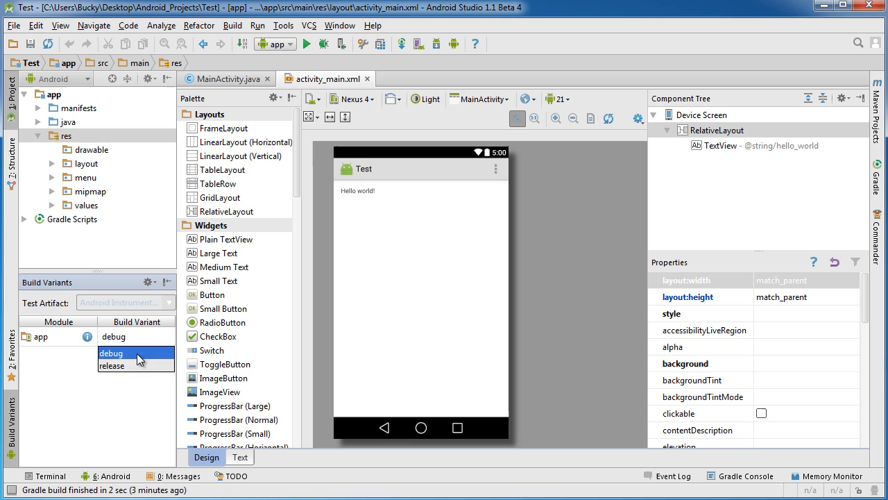
pyautogui.click(111, 353)
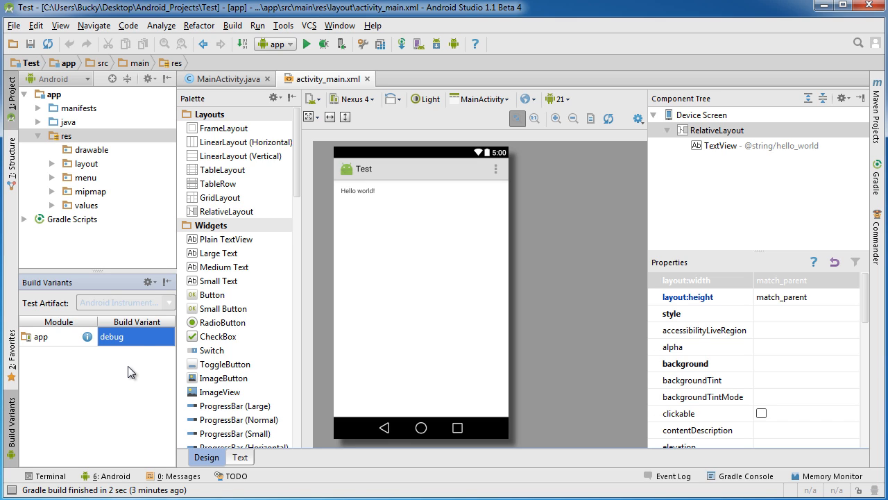
pyautogui.click(136, 337)
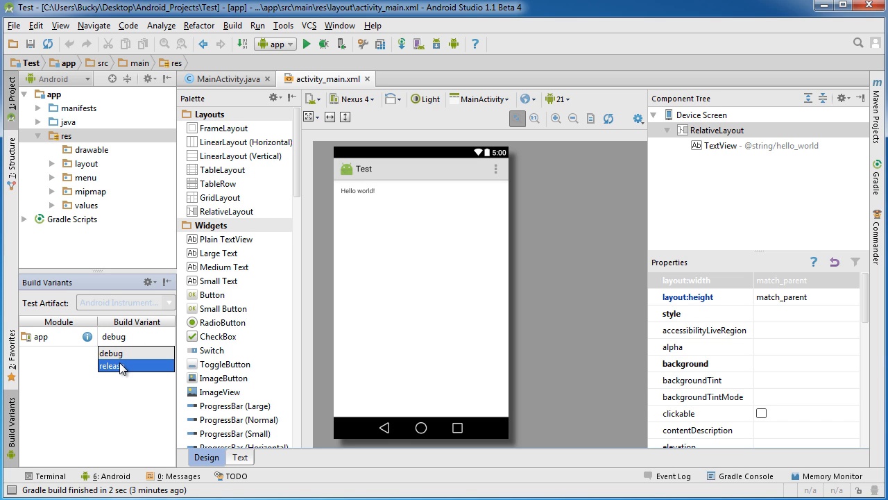
pyautogui.click(111, 365)
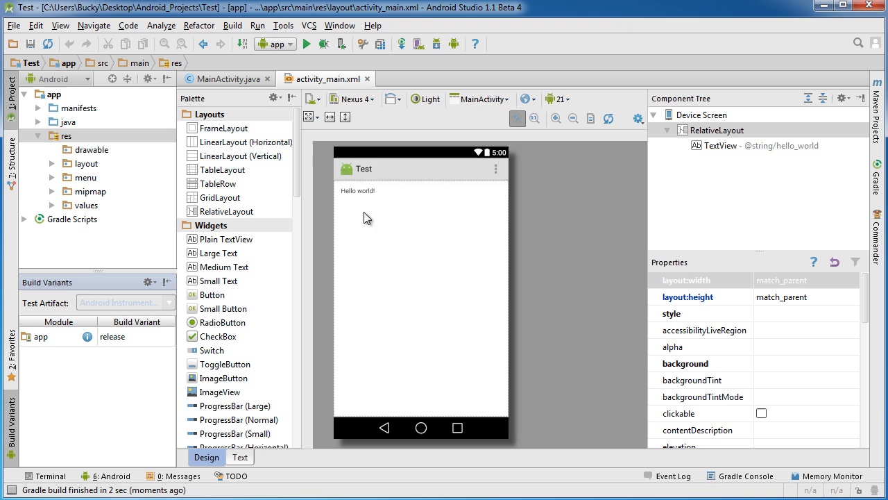
pyautogui.moveTo(236, 29)
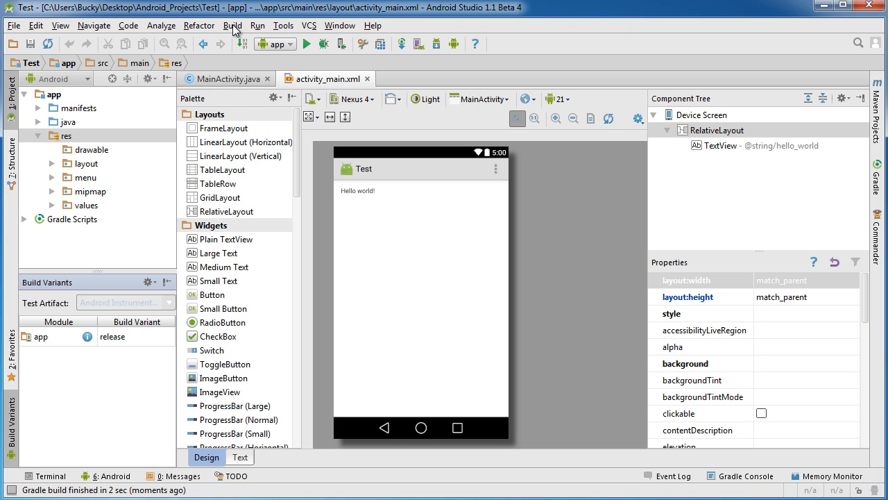
# - Launch Generate Signed APK from the Build menu
pyautogui.click(257, 26)
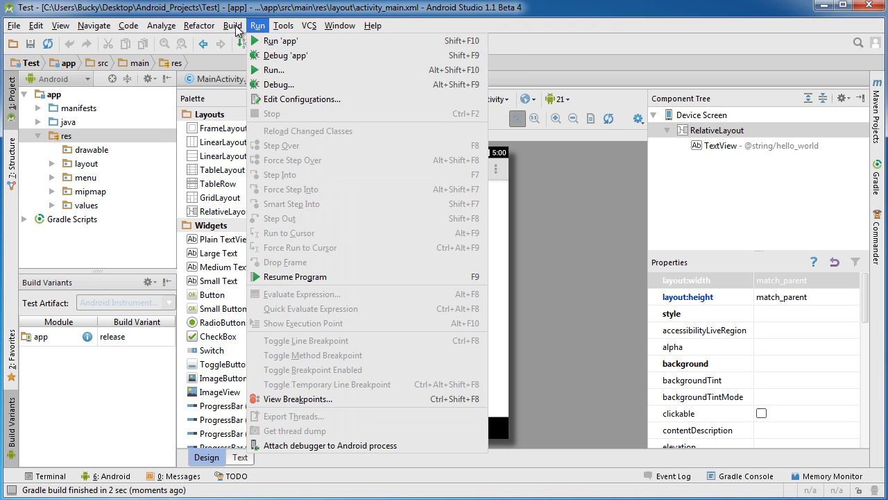
pyautogui.click(232, 26)
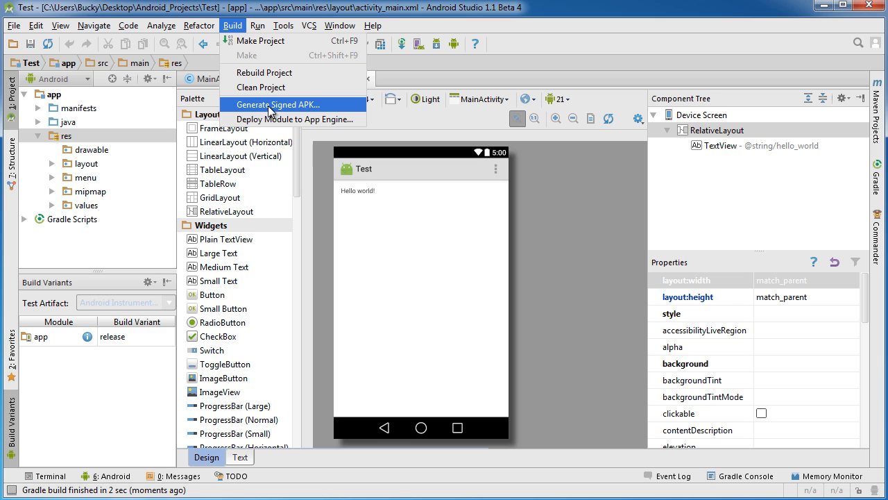
pyautogui.moveTo(307, 112)
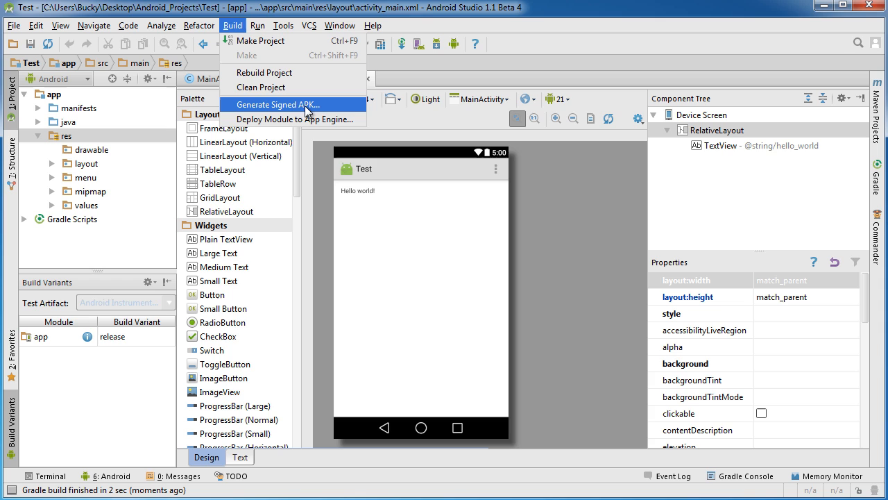
pyautogui.click(278, 104)
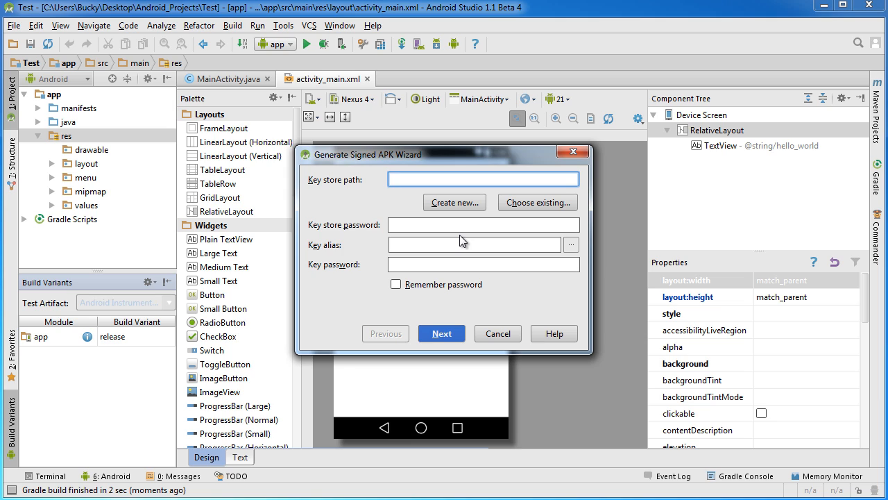
pyautogui.moveTo(412, 212)
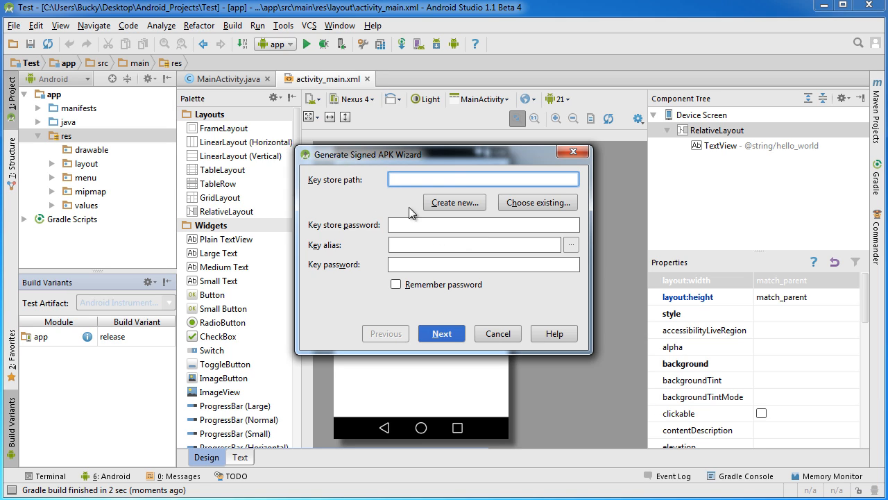
pyautogui.moveTo(454, 202)
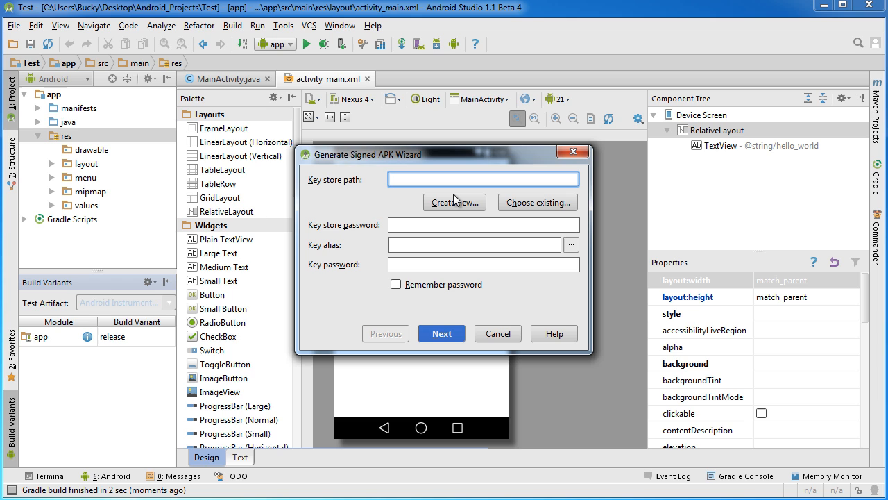
pyautogui.moveTo(450, 211)
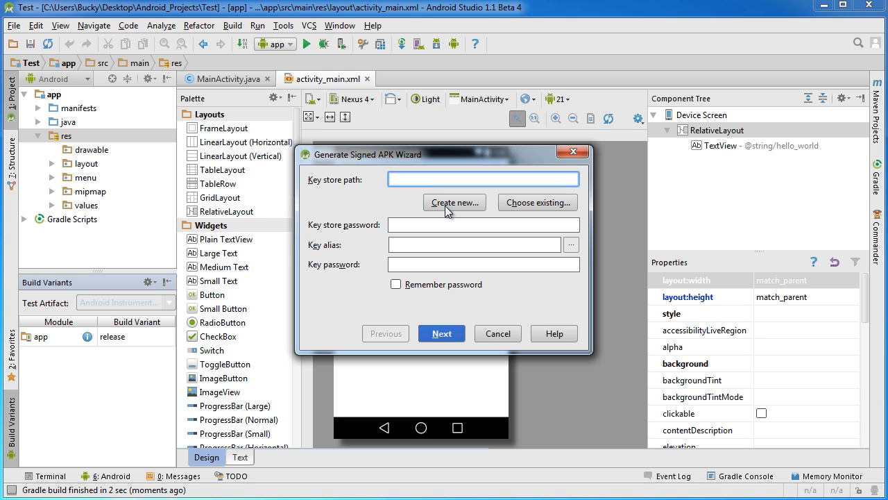
# - Start a new key store and enter thenewboston as the Organization
pyautogui.click(453, 202)
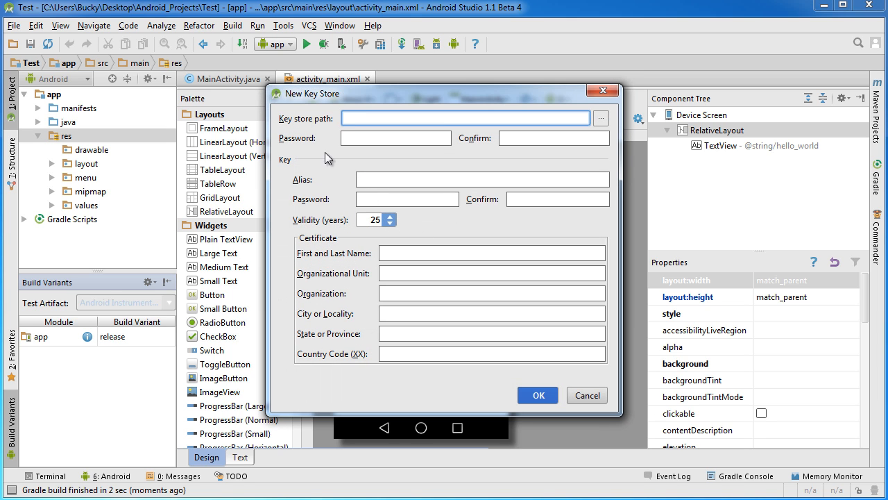
pyautogui.moveTo(327, 122)
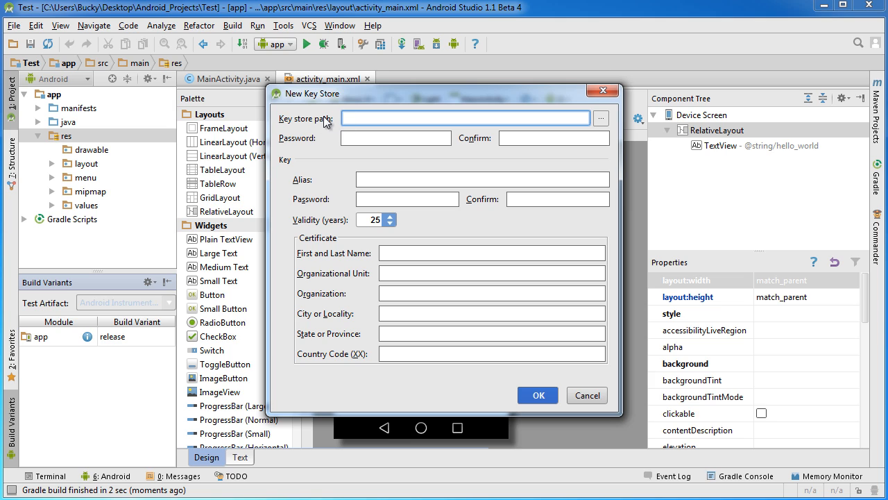
pyautogui.moveTo(291, 165)
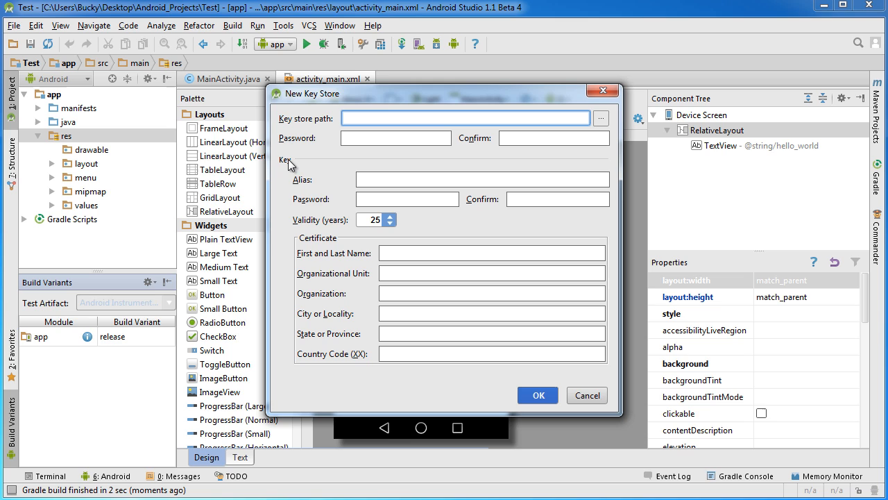
pyautogui.click(481, 179)
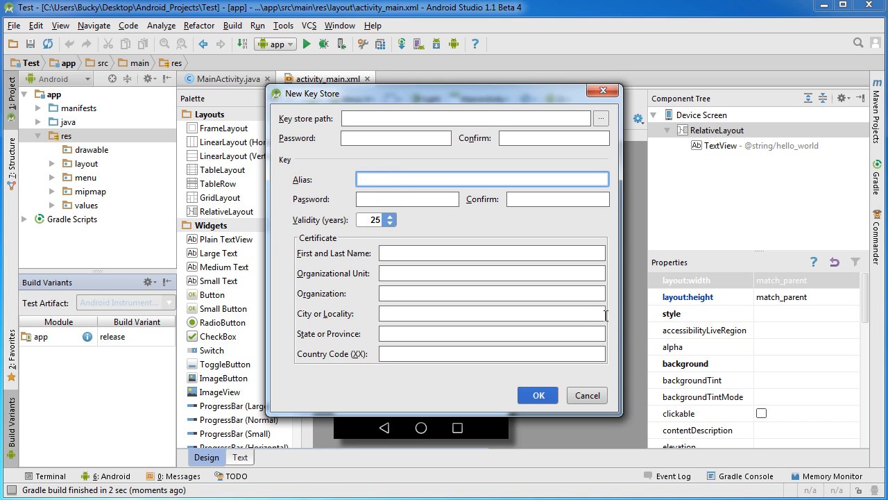
pyautogui.moveTo(403, 289)
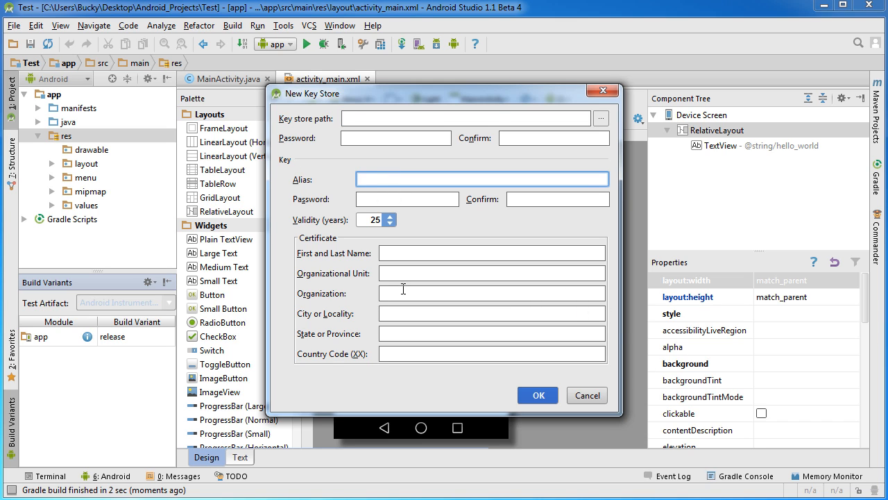
pyautogui.click(492, 293)
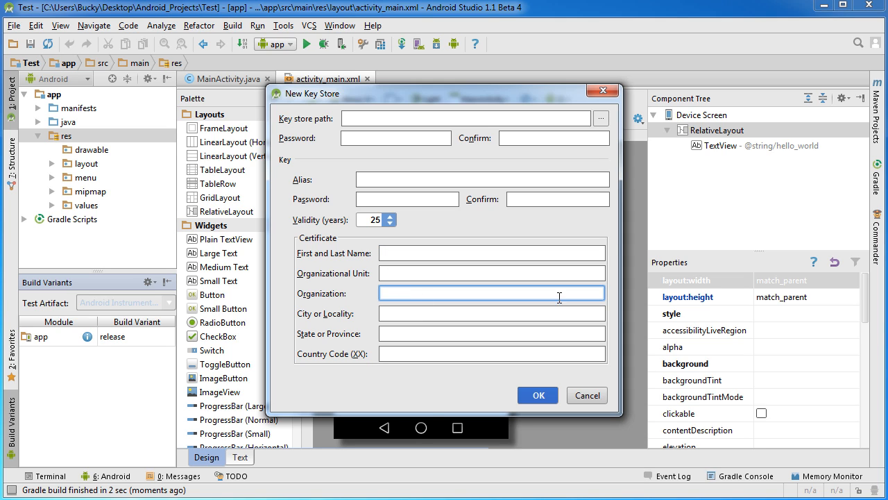
pyautogui.moveTo(432, 279)
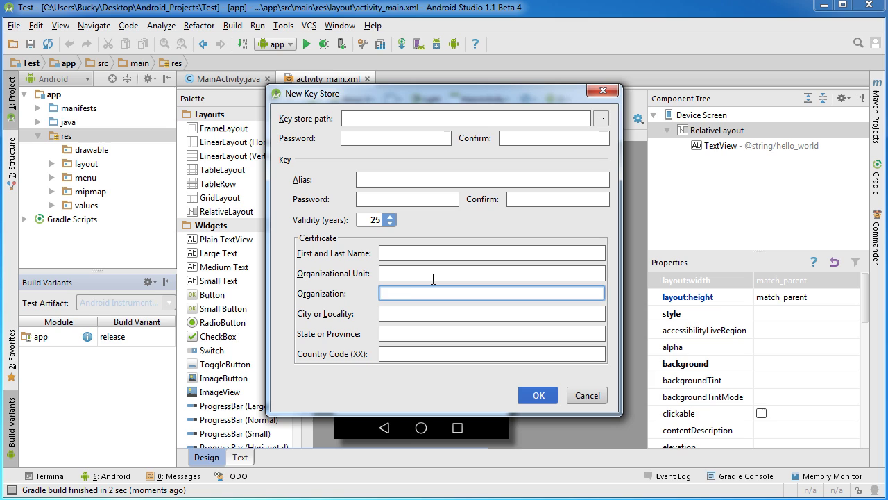
pyautogui.write('thenewboston')
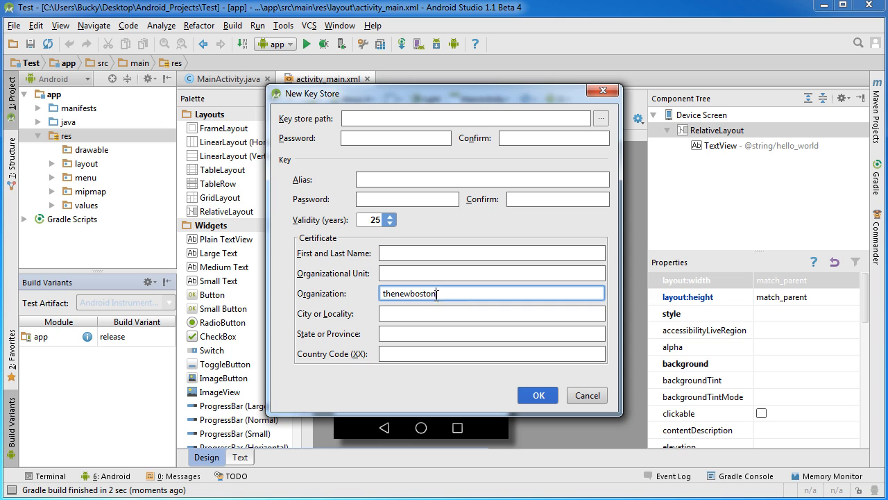
pyautogui.click(491, 253)
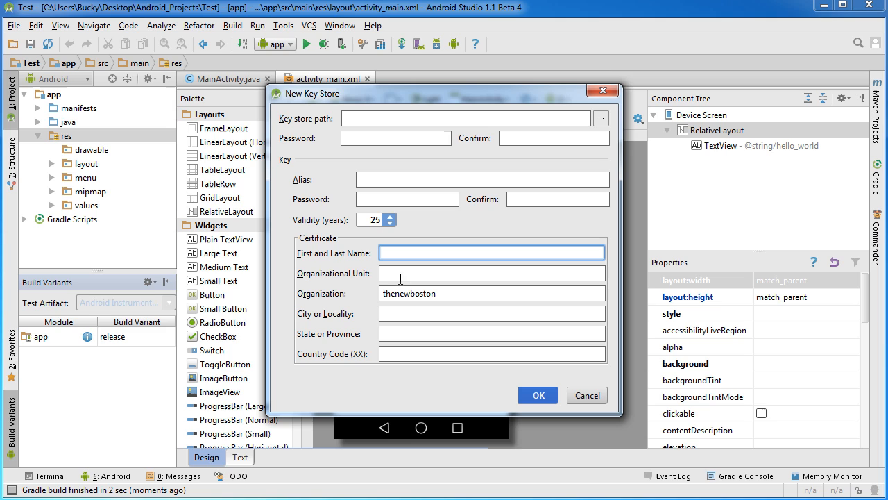
pyautogui.click(481, 179)
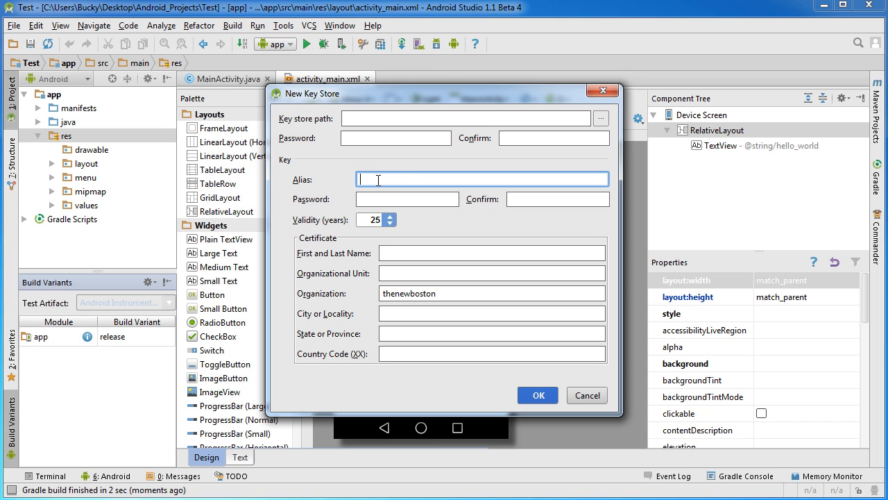
pyautogui.moveTo(406, 166)
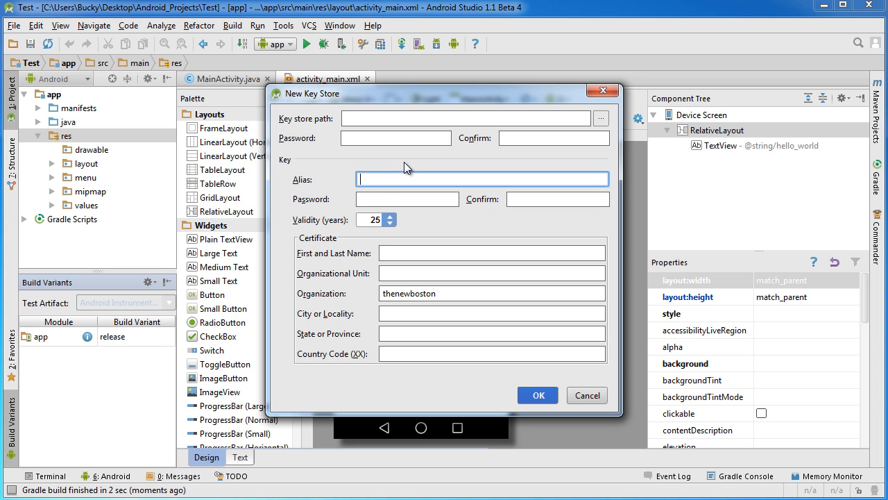
pyautogui.moveTo(390, 248)
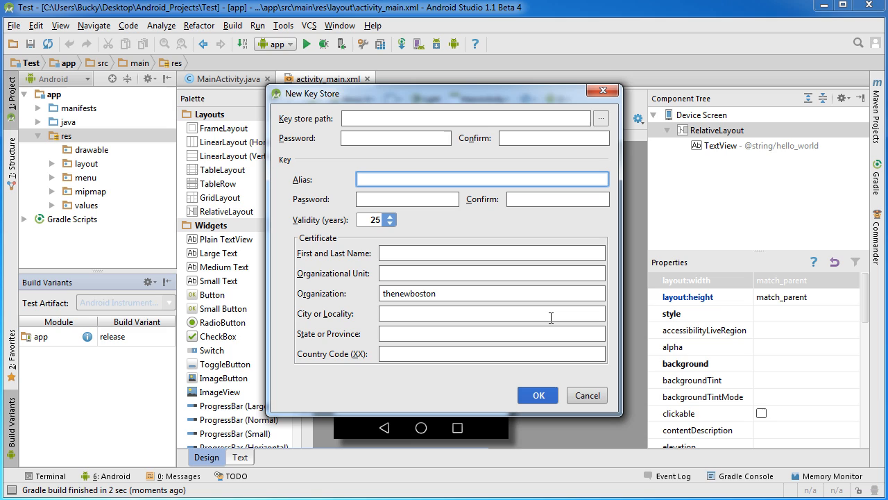
# - Enter alias ReleaseKey and type the key password twice to confirm
pyautogui.write('Release')
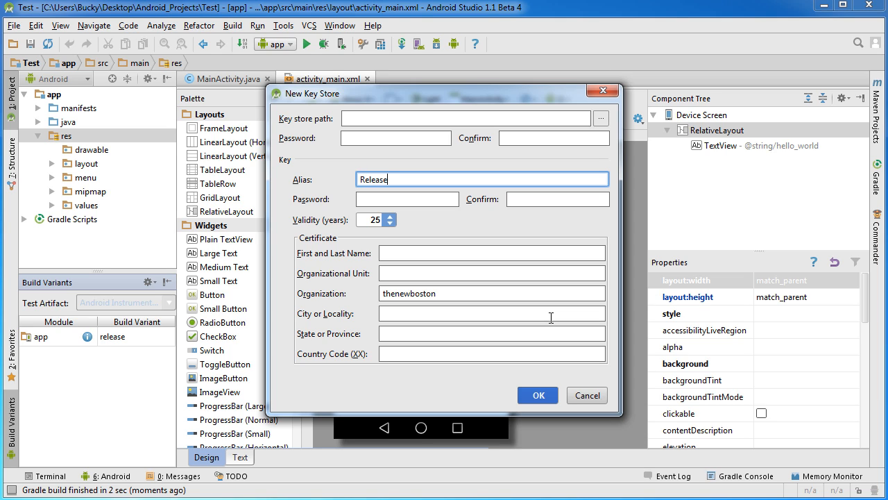
pyautogui.write('Key')
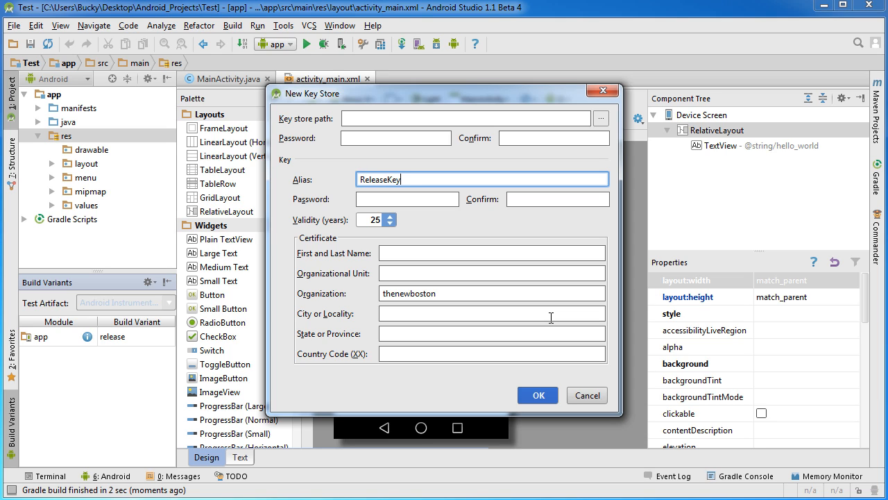
pyautogui.click(407, 199)
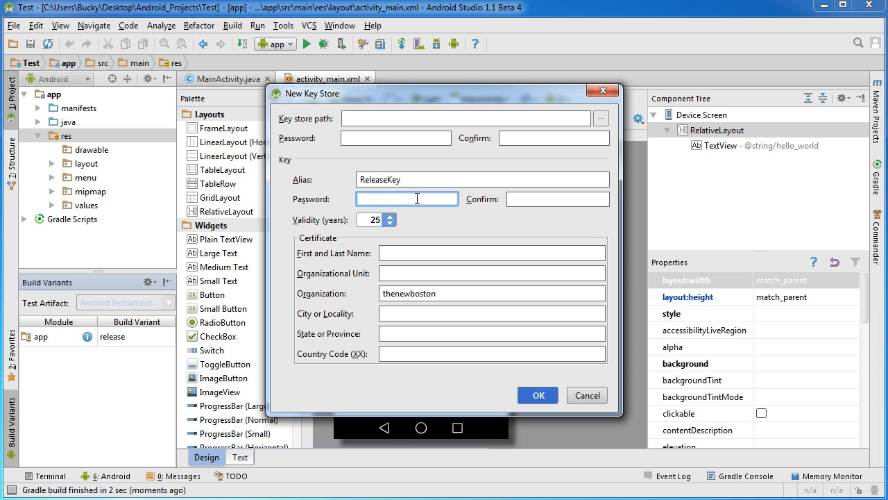
pyautogui.click(557, 199)
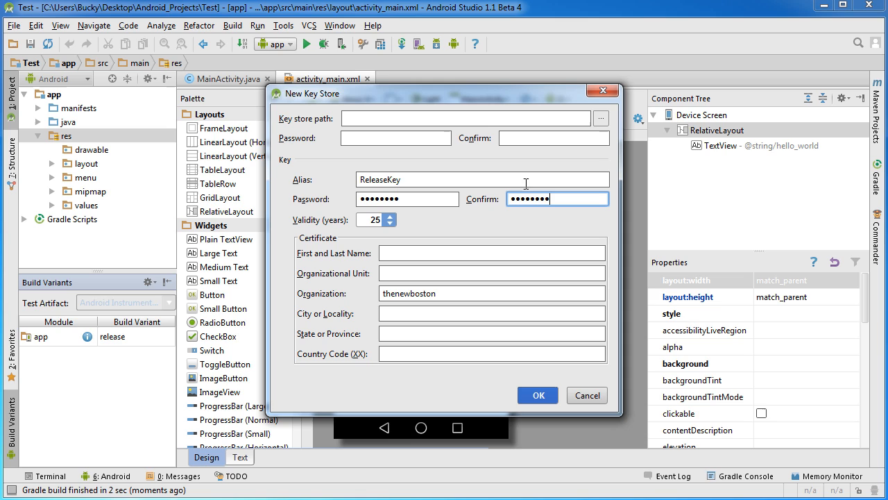
pyautogui.moveTo(350, 234)
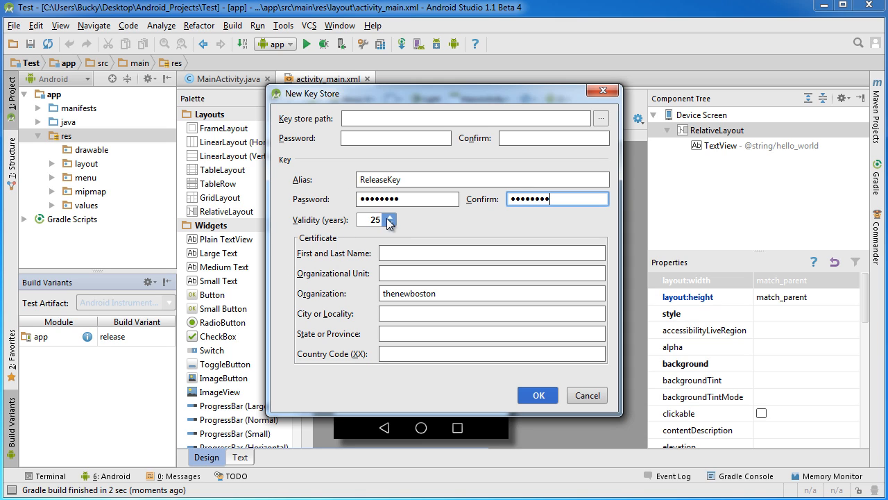
pyautogui.moveTo(411, 231)
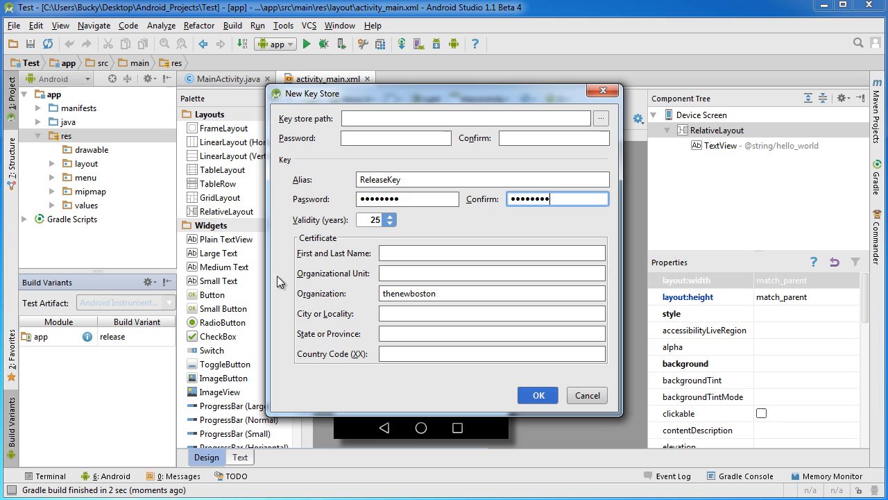
pyautogui.moveTo(525, 236)
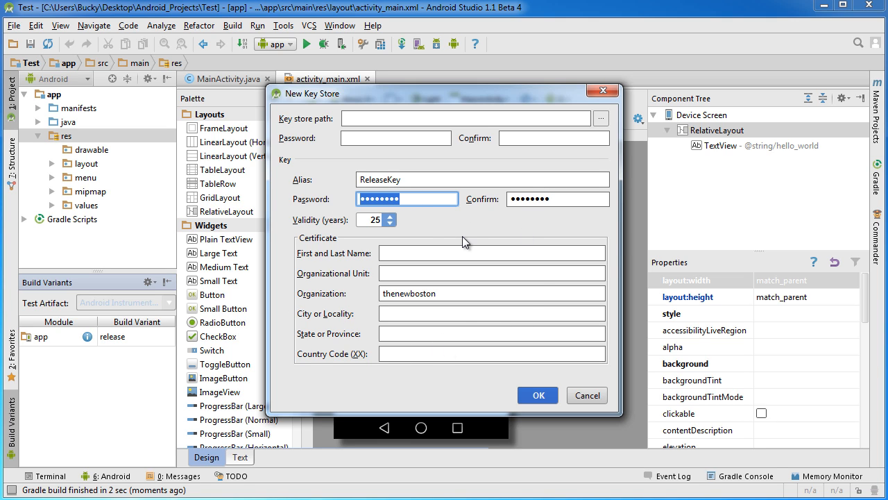
pyautogui.moveTo(416, 217)
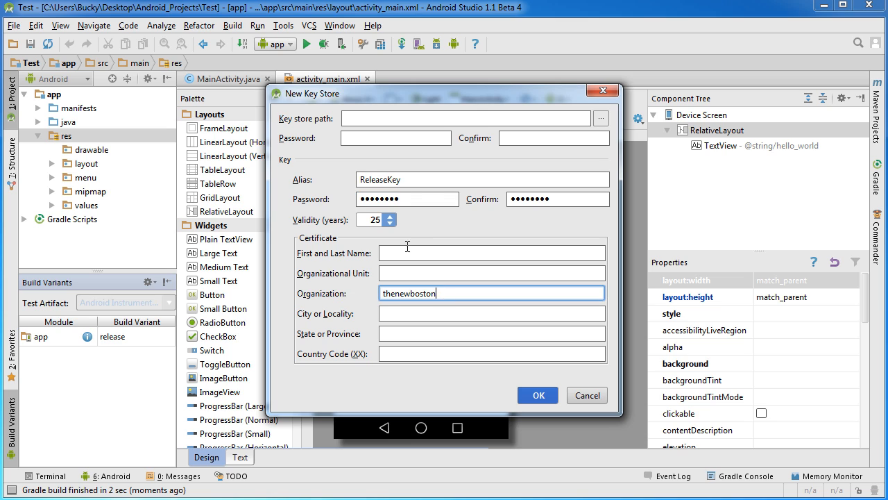
pyautogui.click(406, 199)
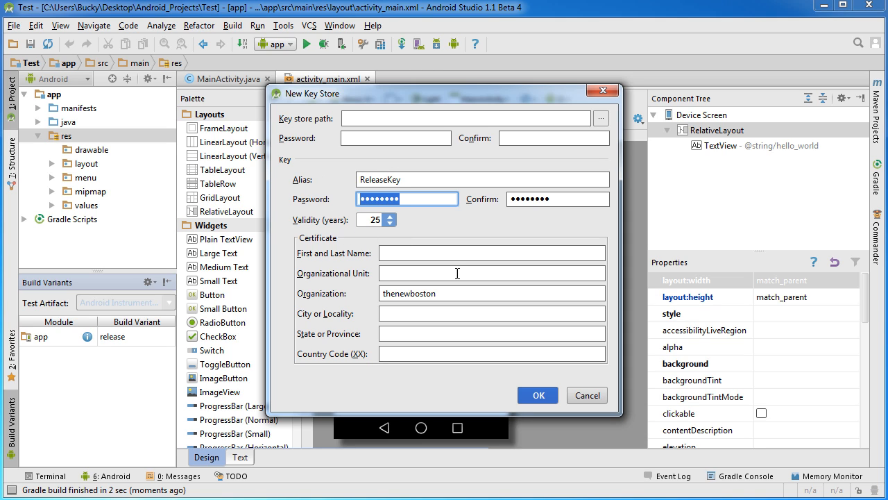
pyautogui.moveTo(303, 126)
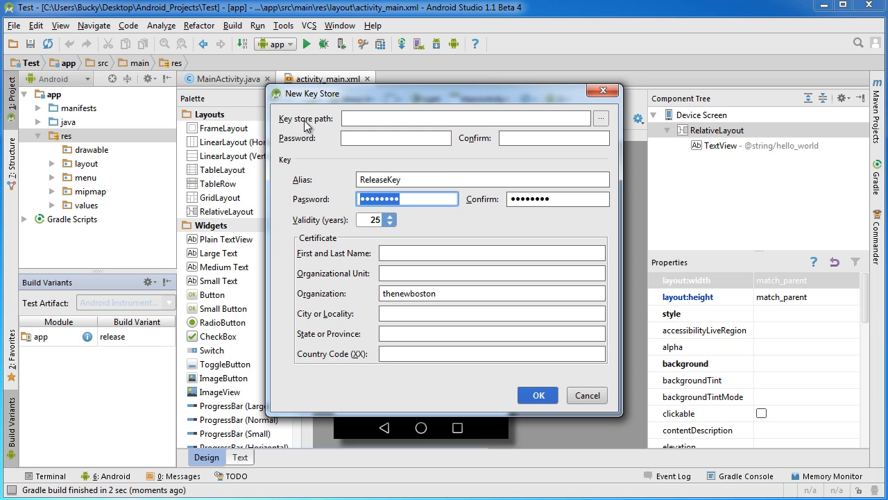
pyautogui.moveTo(388, 170)
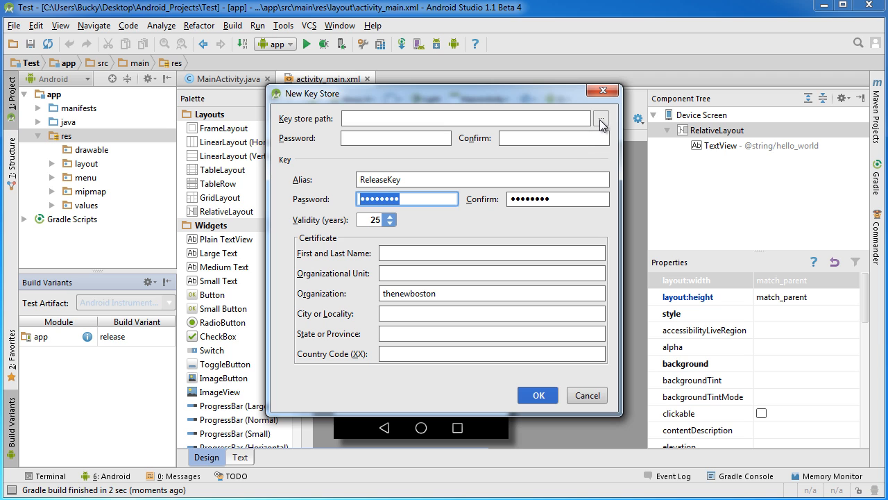
# - Set the key store file to keystore in Desktop\Final_Apps
pyautogui.click(601, 118)
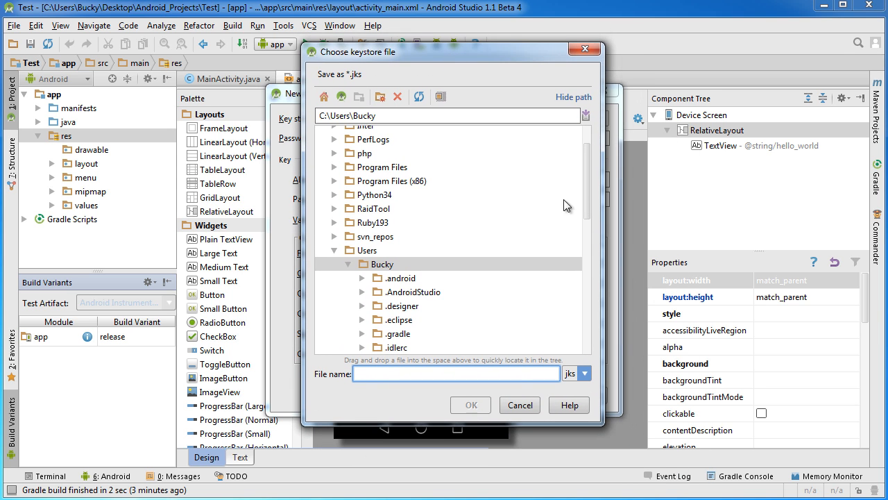
pyautogui.scroll(-3)
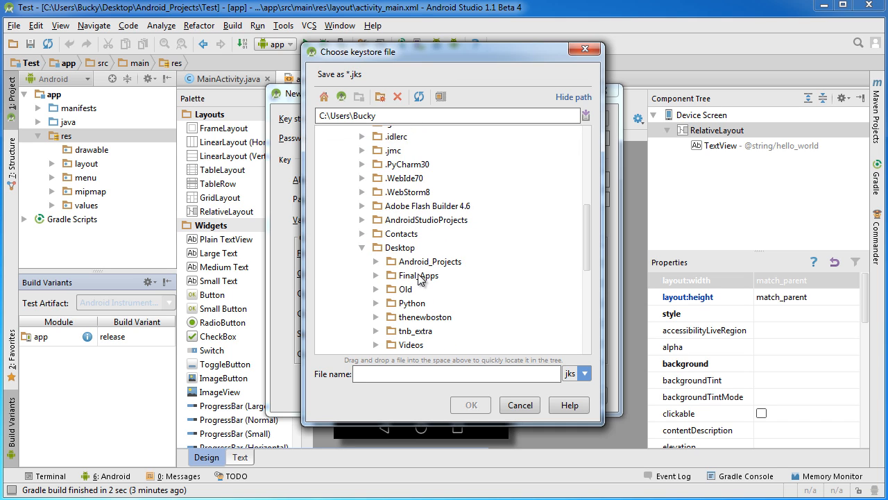
pyautogui.click(419, 274)
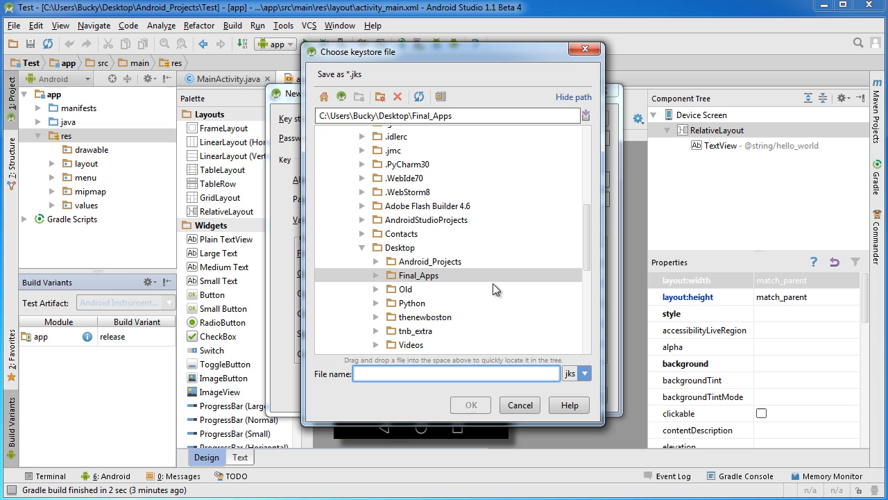
pyautogui.write('keystore')
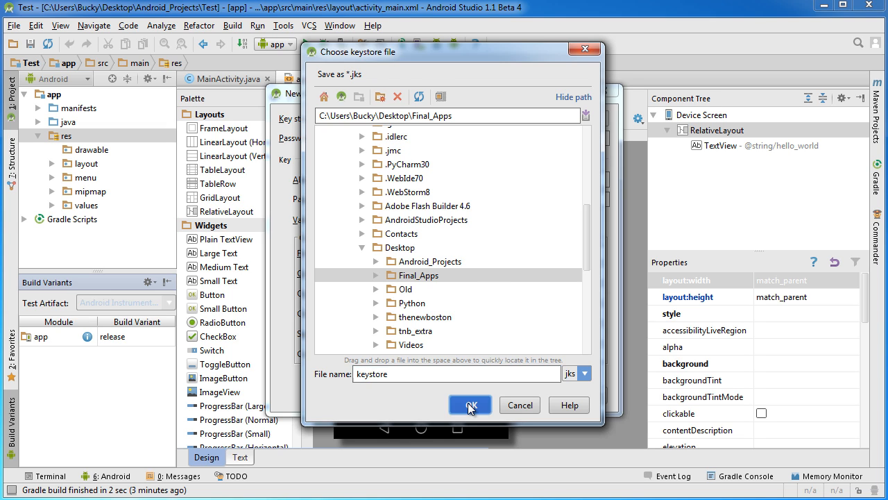
pyautogui.click(470, 405)
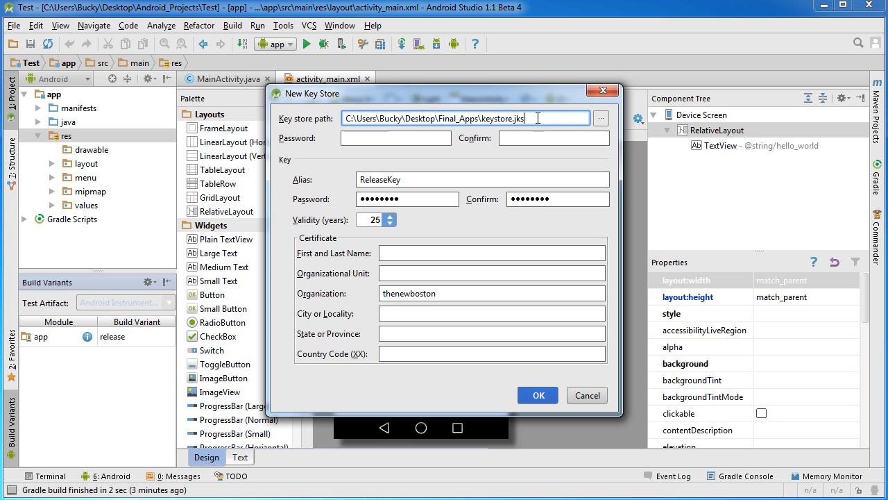
# - Enter and confirm the key store password below the keystore.jks path
pyautogui.tripleClick(465, 118)
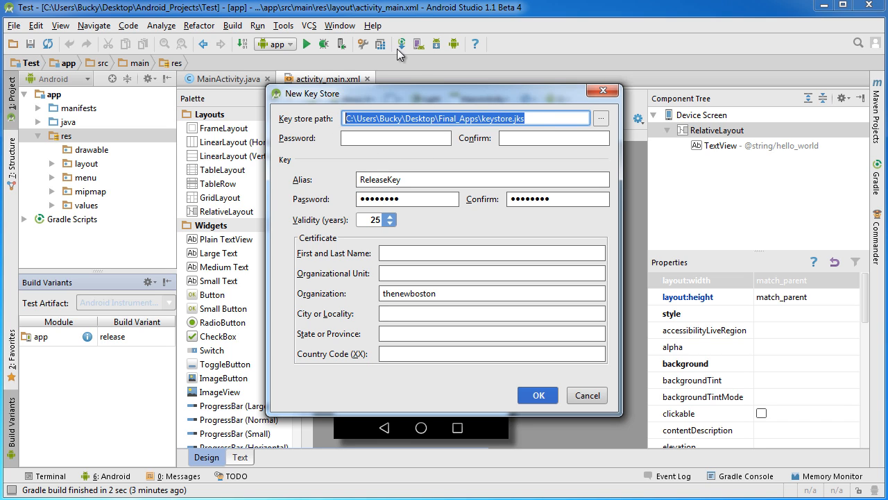
pyautogui.click(396, 138)
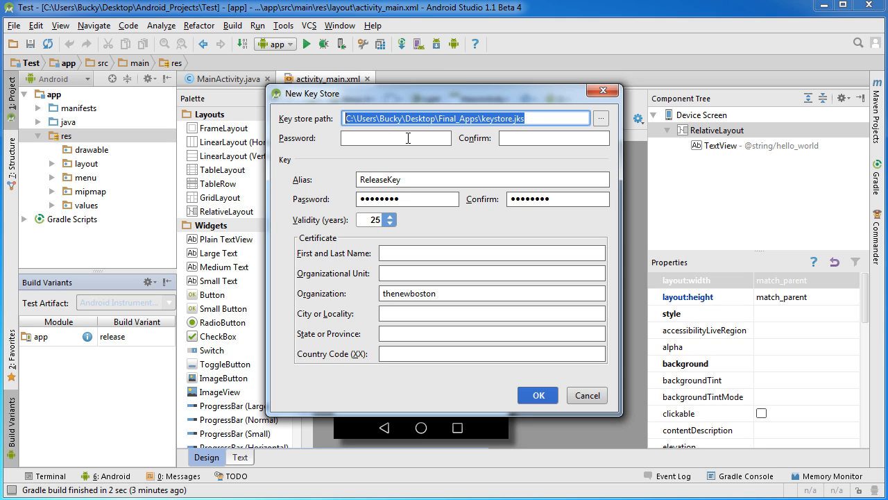
pyautogui.click(396, 137)
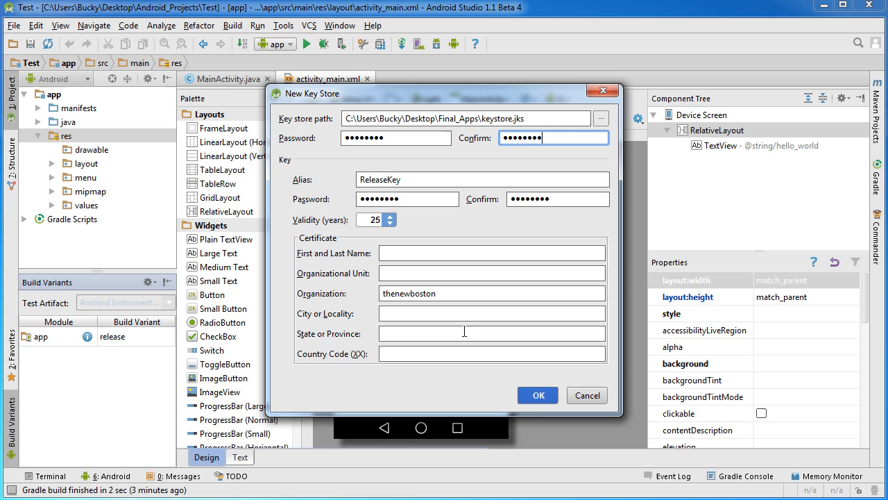
pyautogui.moveTo(286, 121)
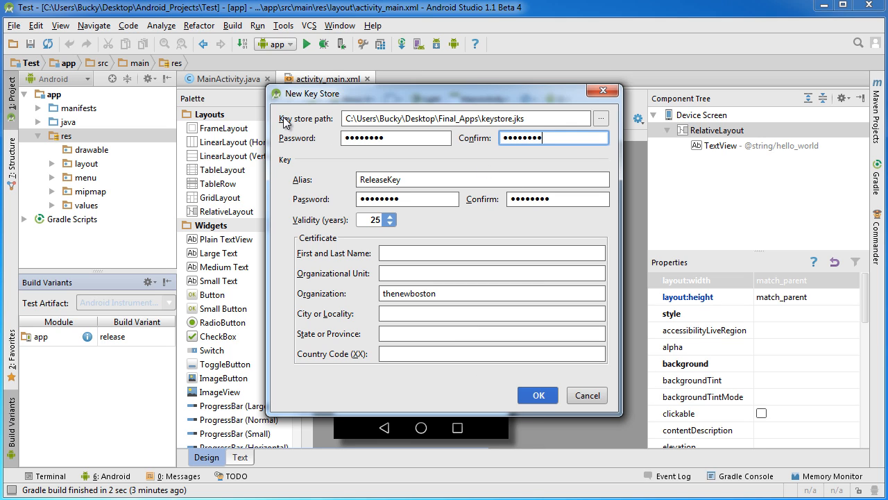
pyautogui.moveTo(530, 118)
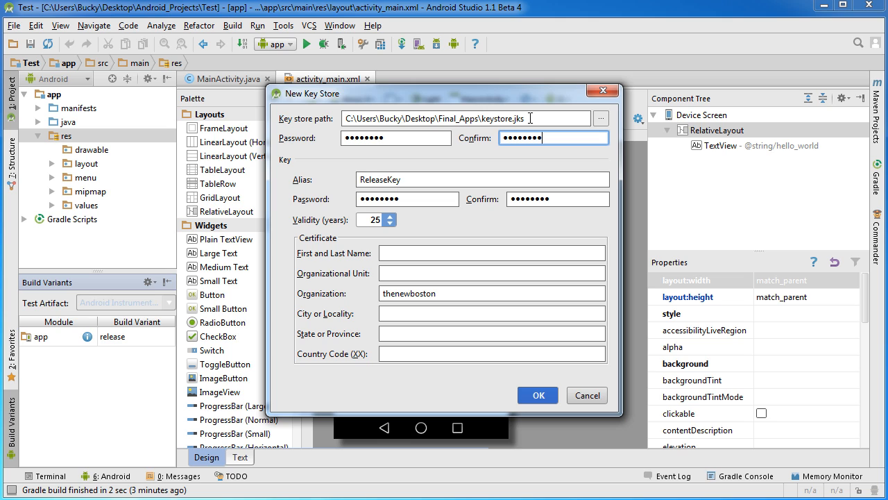
pyautogui.moveTo(409, 199)
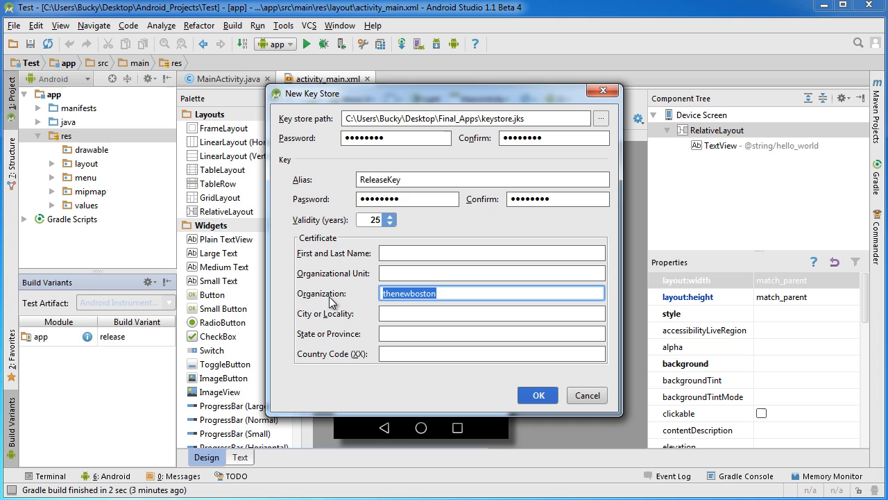
pyautogui.moveTo(366, 273)
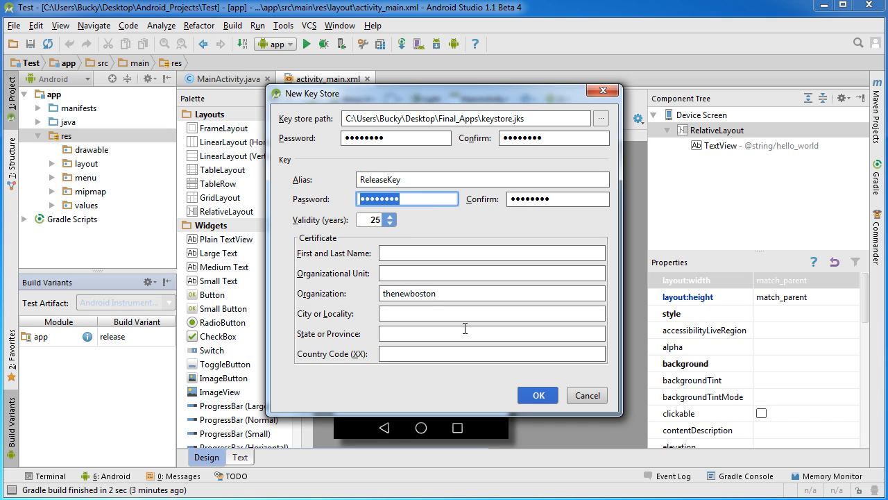
pyautogui.moveTo(522, 408)
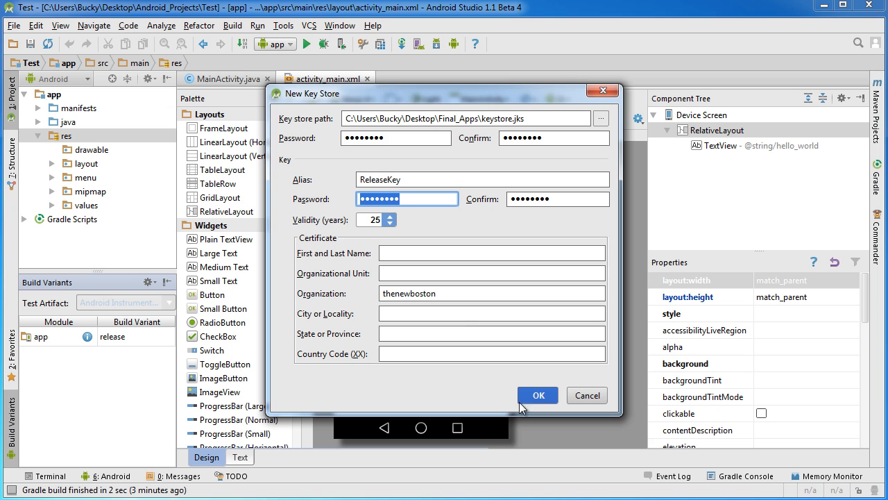
# - Create the key store, continue the wizard, and confirm the master password
pyautogui.click(537, 395)
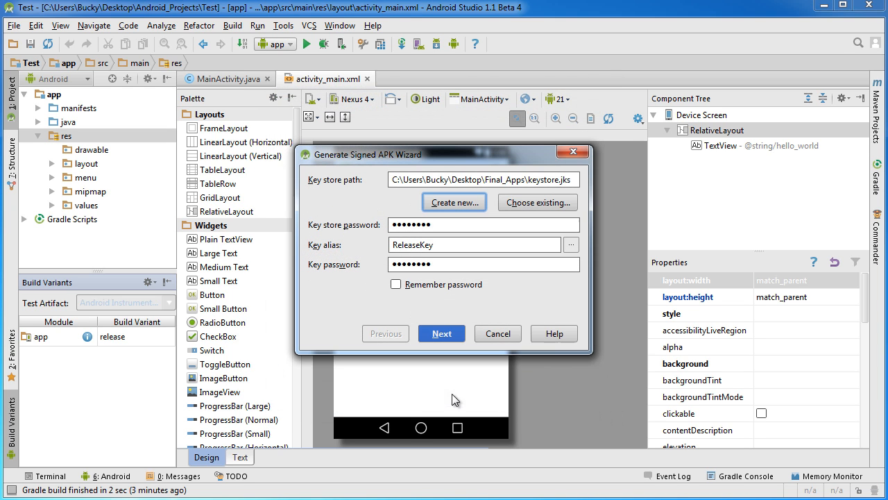
pyautogui.moveTo(423, 164)
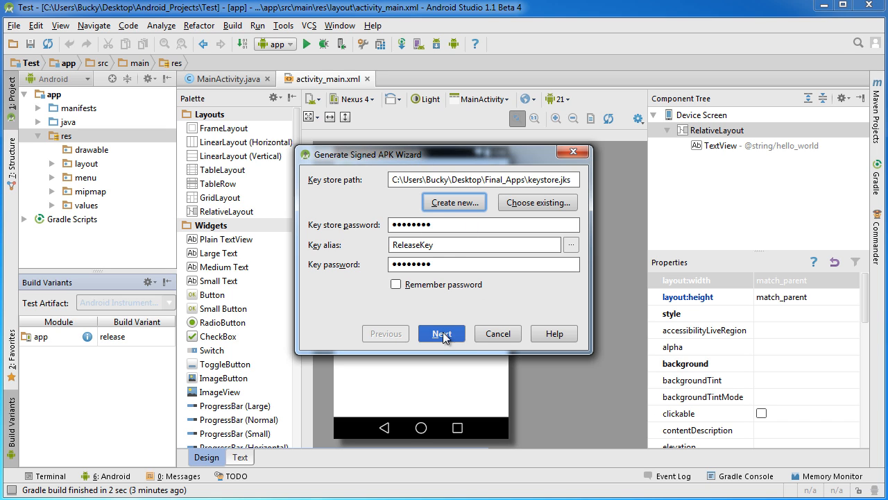
pyautogui.click(442, 333)
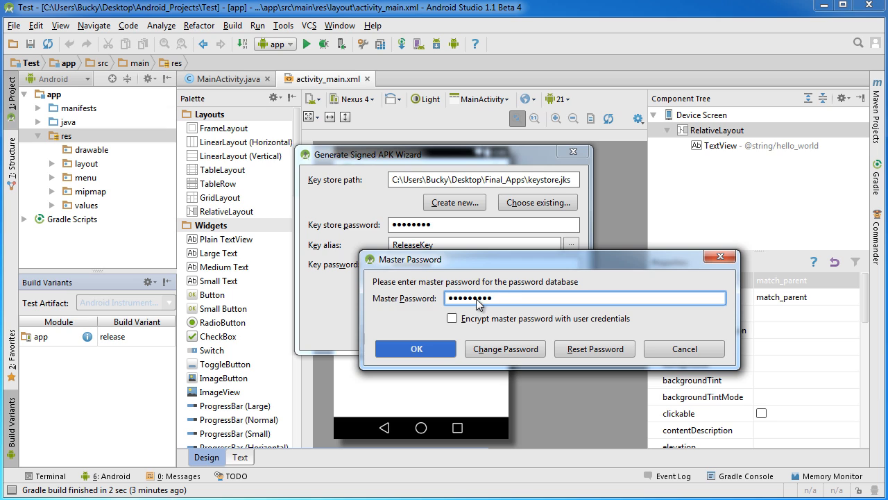
pyautogui.click(417, 349)
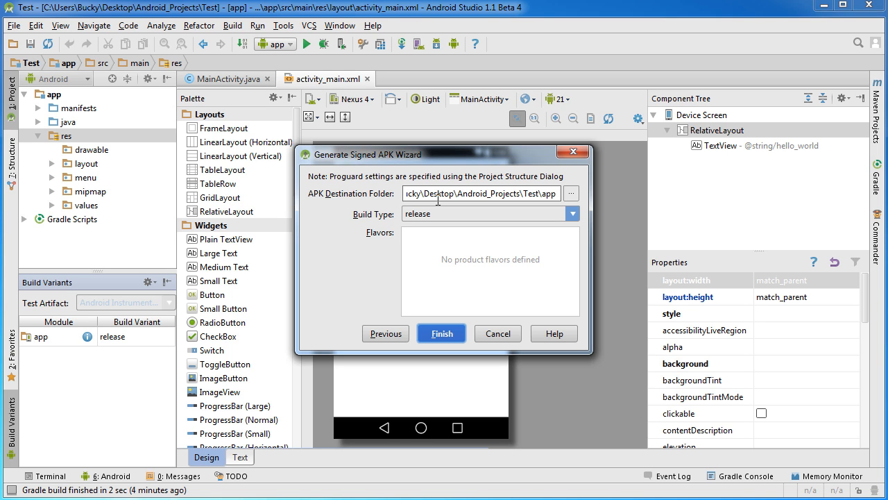
pyautogui.moveTo(571, 200)
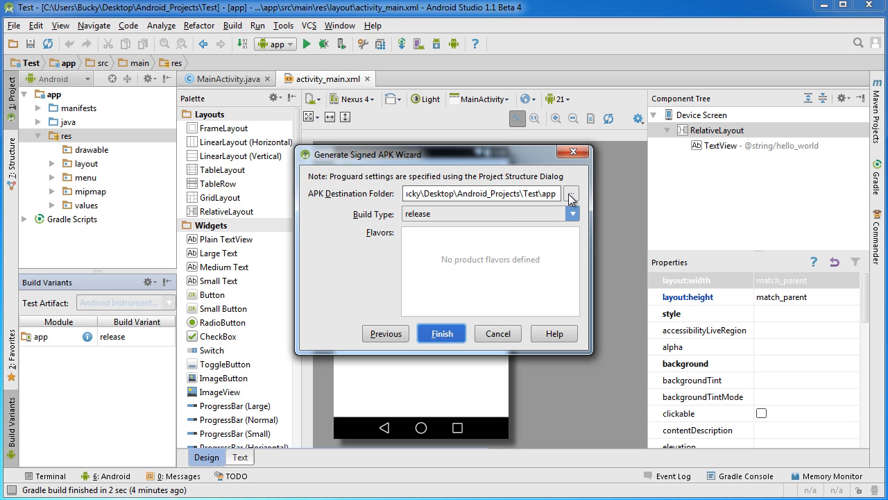
# - Choose Desktop\Final_Apps as the APK destination folder
pyautogui.click(570, 194)
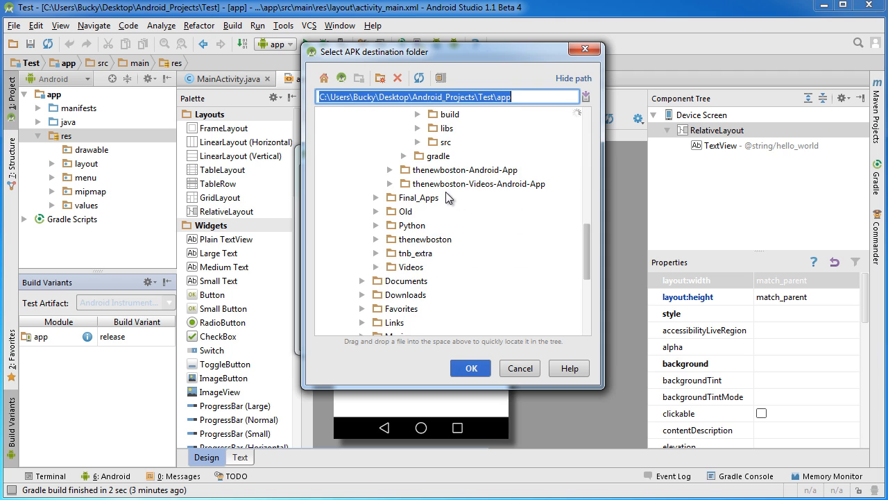
pyautogui.click(392, 143)
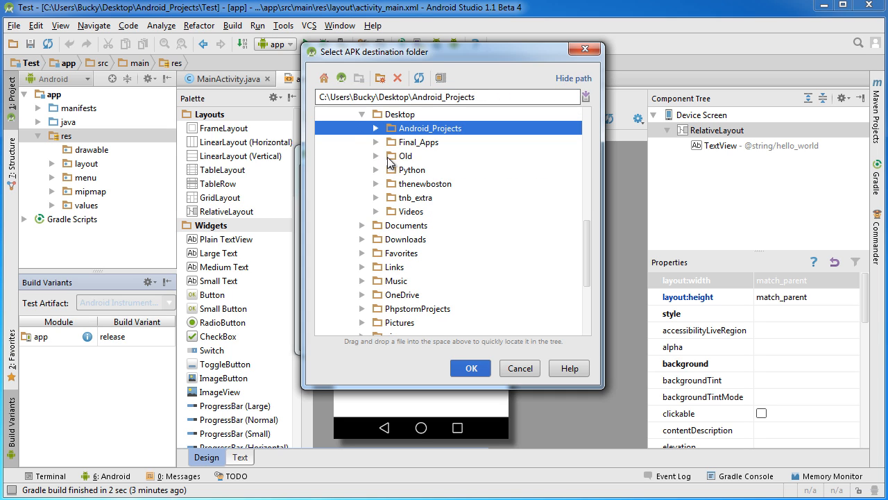
pyautogui.click(419, 142)
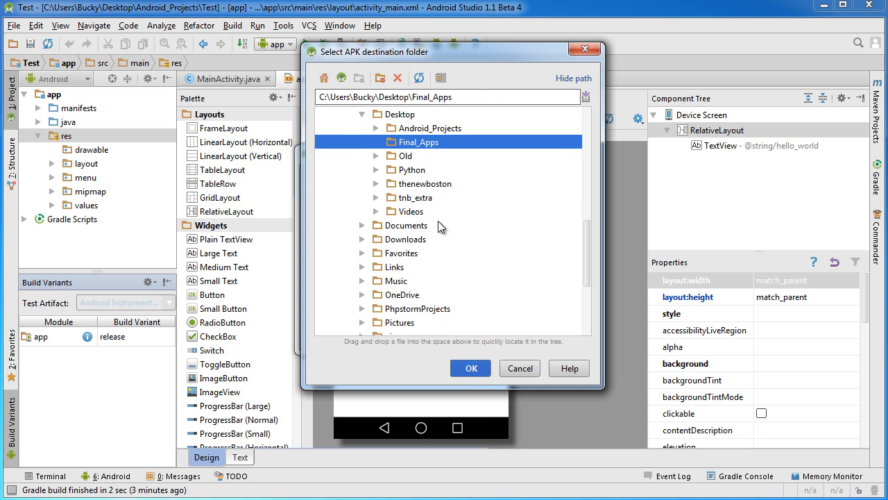
pyautogui.click(470, 368)
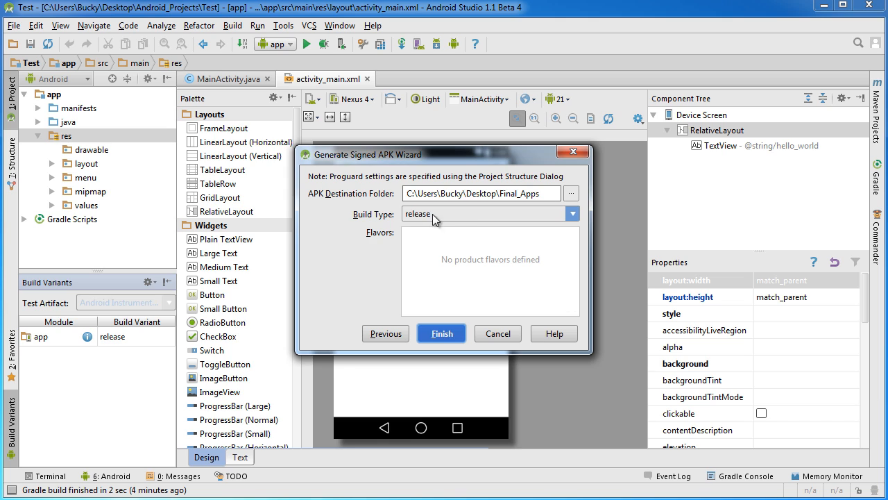
pyautogui.moveTo(513, 273)
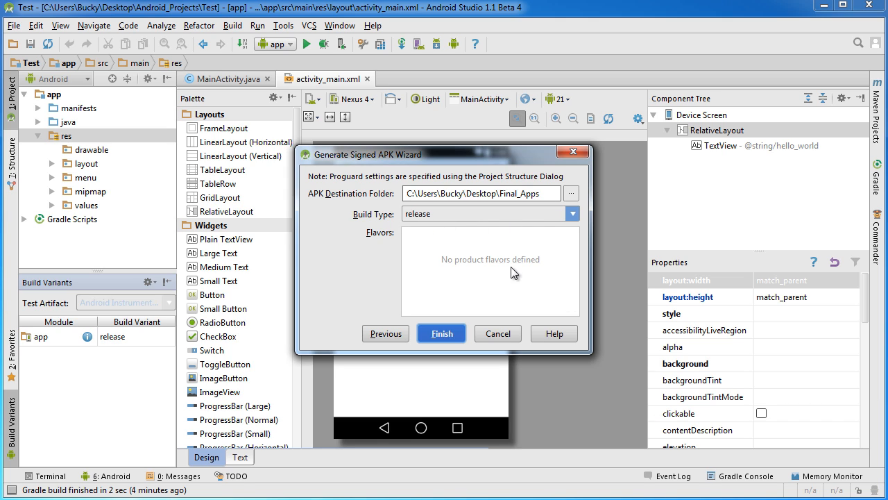
pyautogui.moveTo(444, 220)
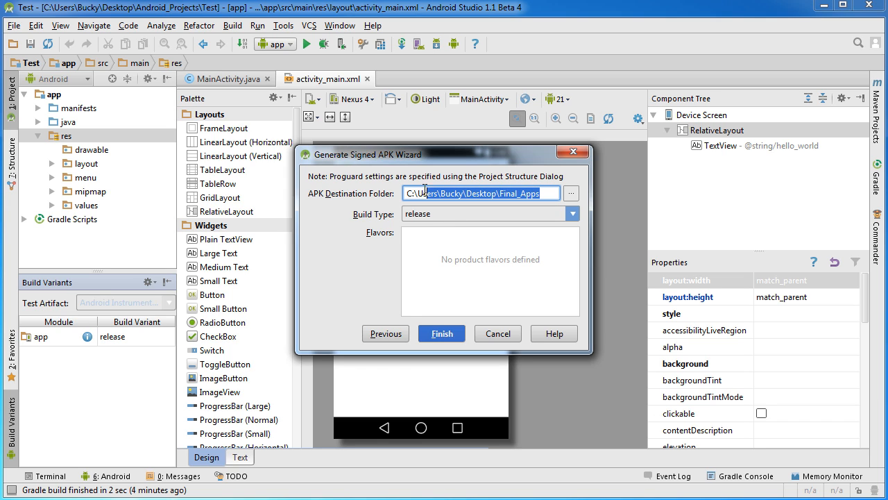
pyautogui.click(527, 193)
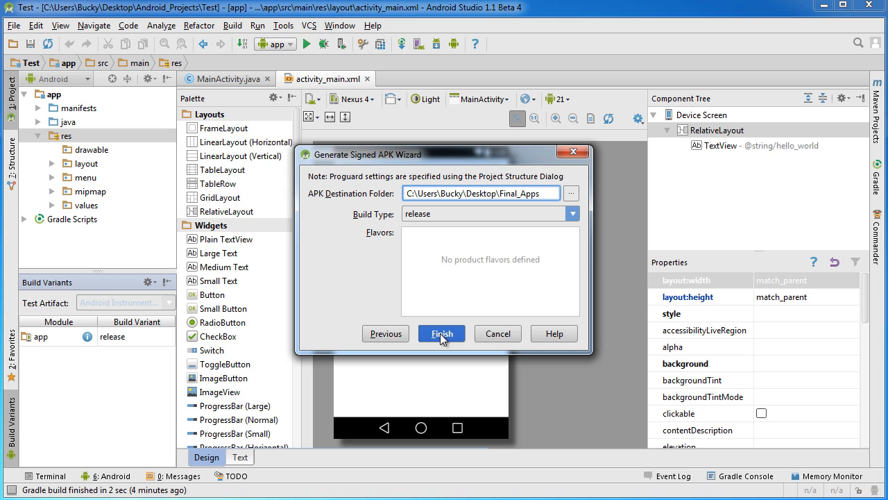
# - Finish building the signed release APK and close the success message
pyautogui.click(442, 334)
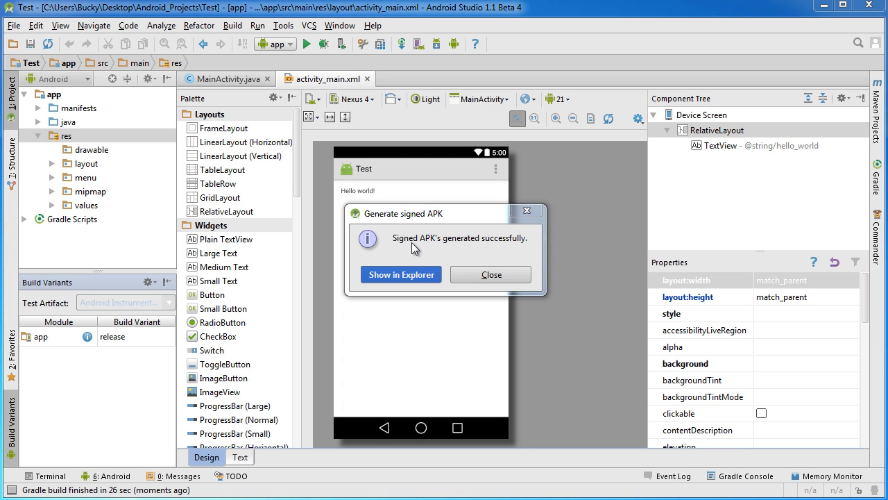
pyautogui.moveTo(515, 241)
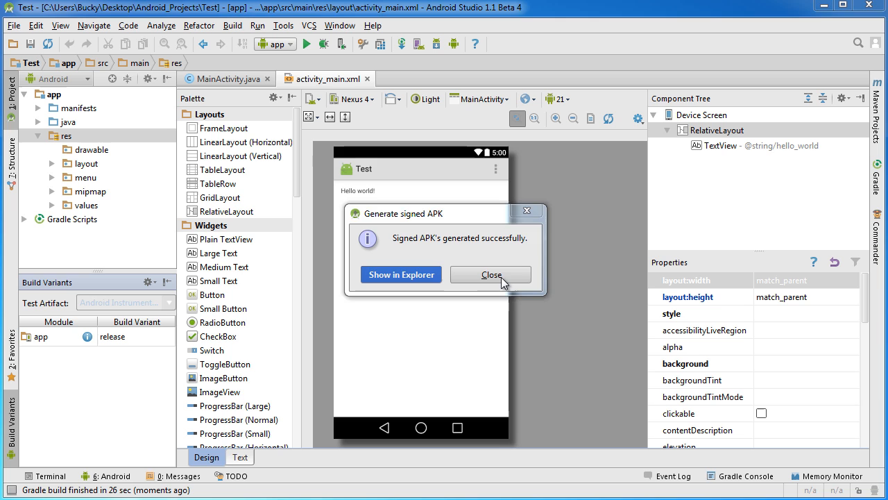
pyautogui.click(401, 274)
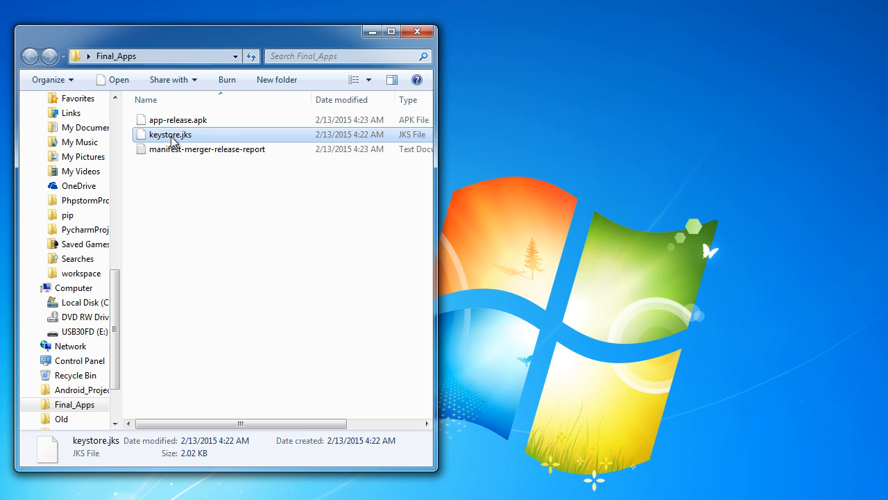
pyautogui.moveTo(182, 139)
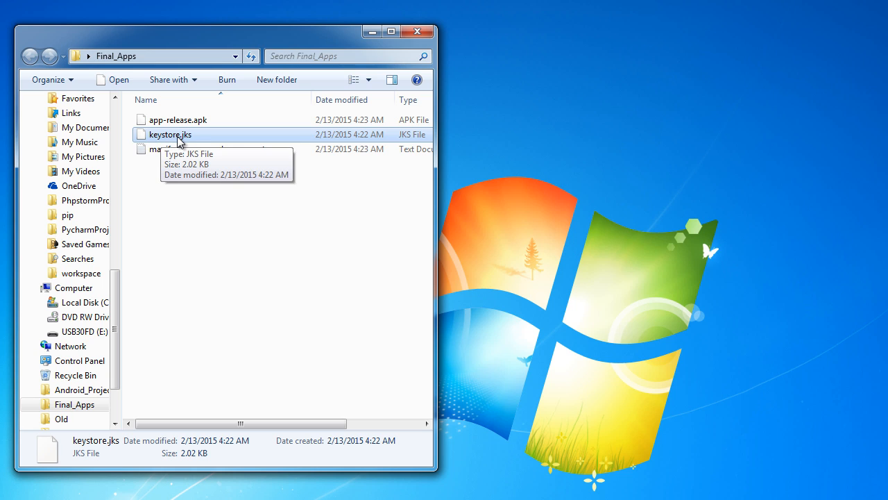
pyautogui.moveTo(150, 120)
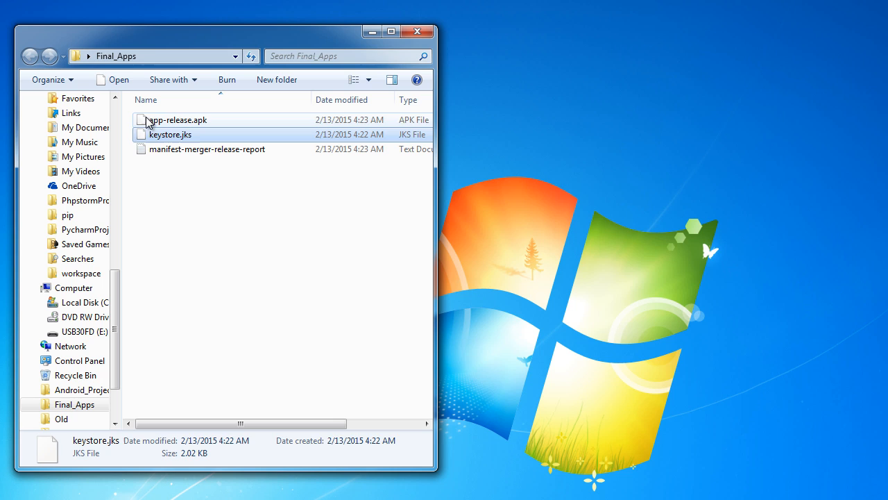
# - Select app-release.apk in Final_Apps, then reopen the folder from the desktop to confirm the 884 KB APK
pyautogui.click(178, 119)
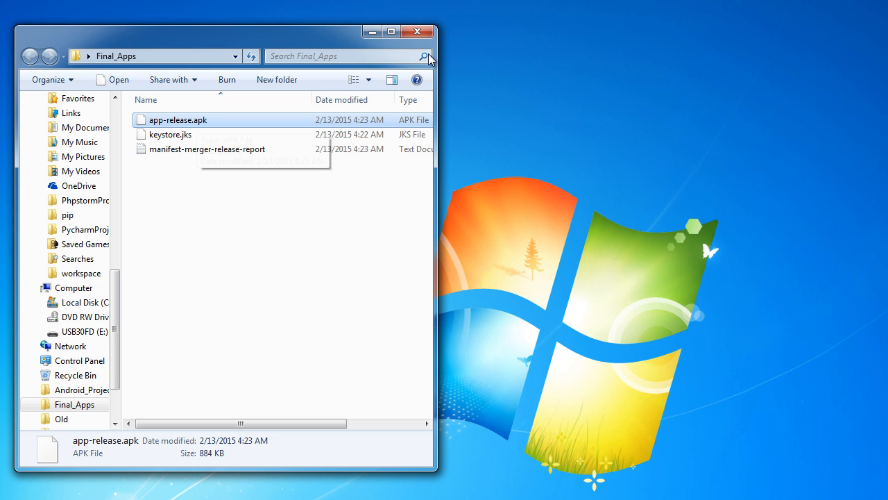
pyautogui.click(418, 31)
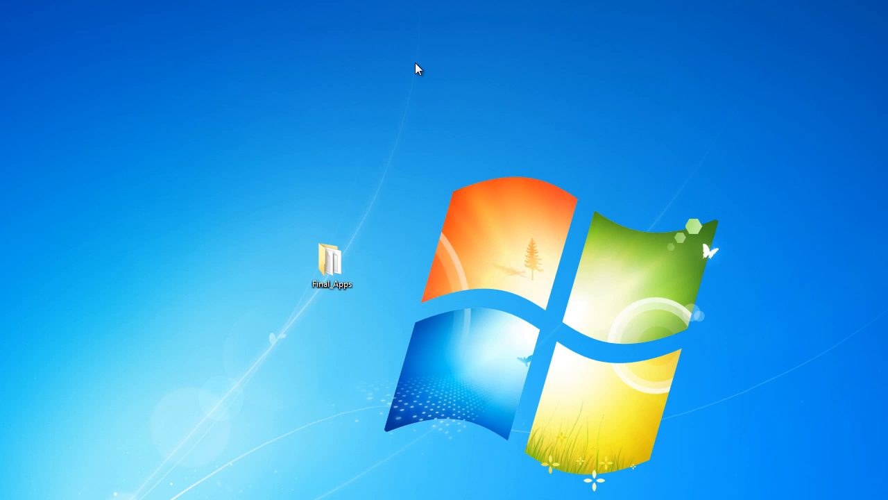
pyautogui.doubleClick(332, 260)
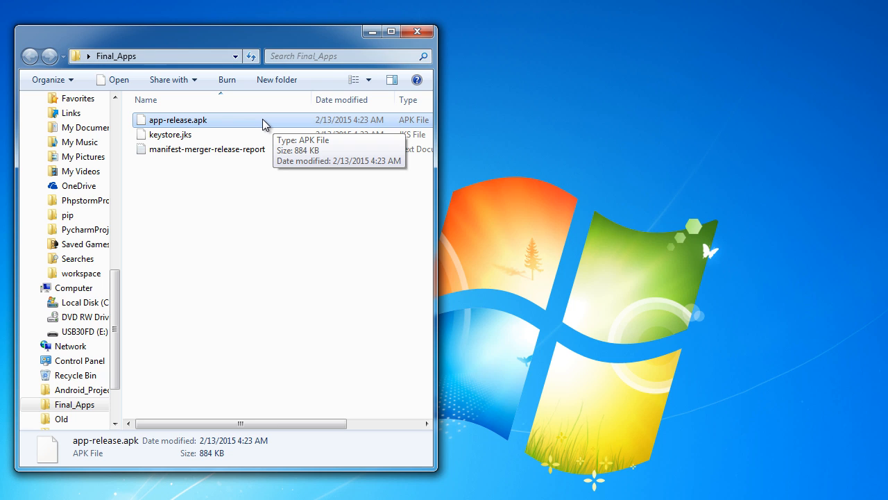